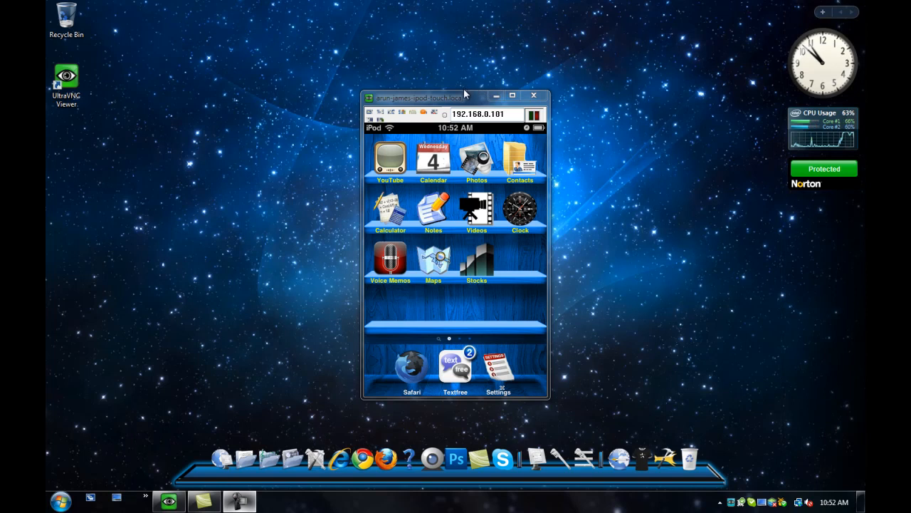
mouse_move(464, 95)
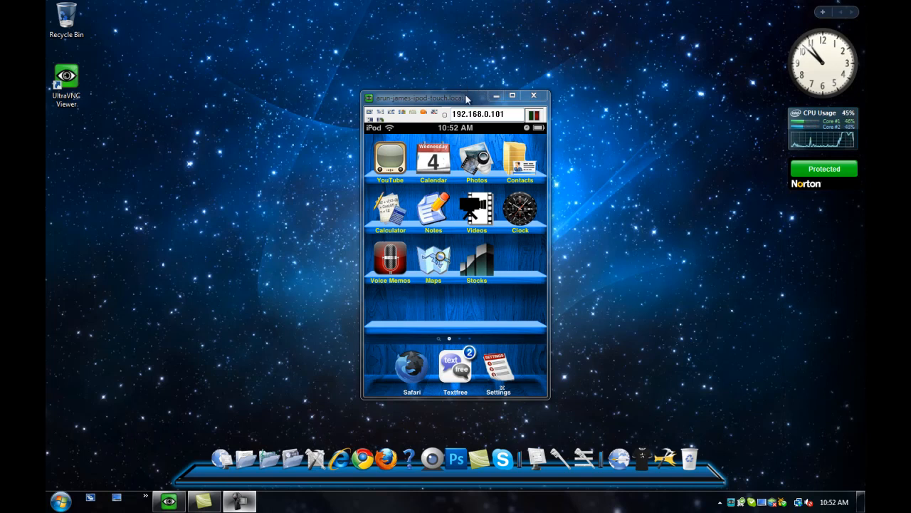
mouse_move(559, 241)
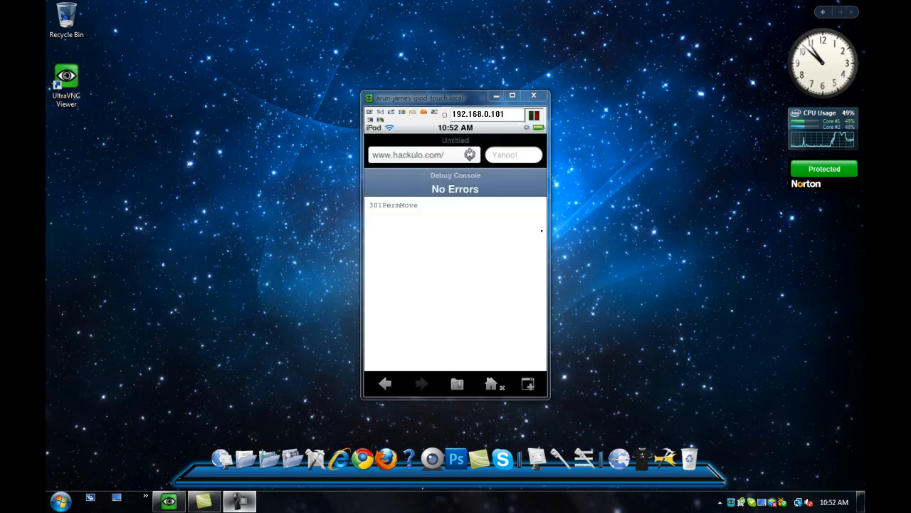
click(420, 154)
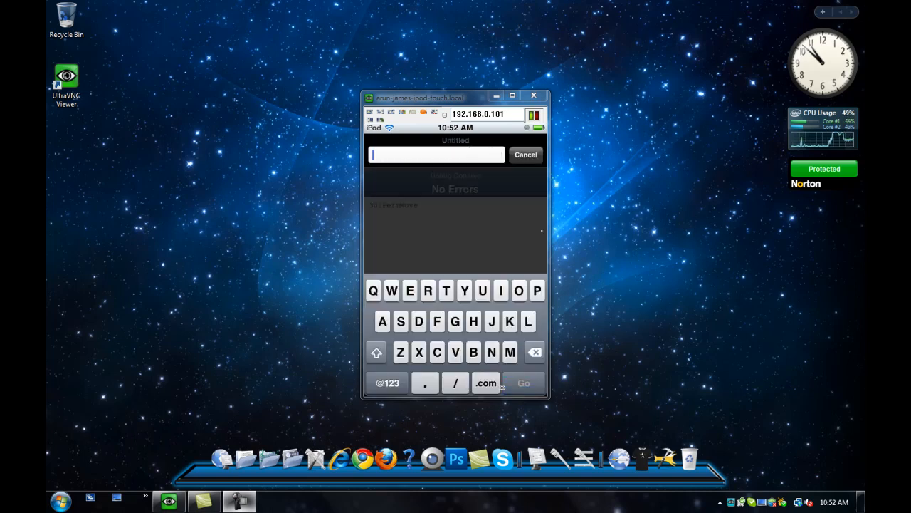
text(ja)
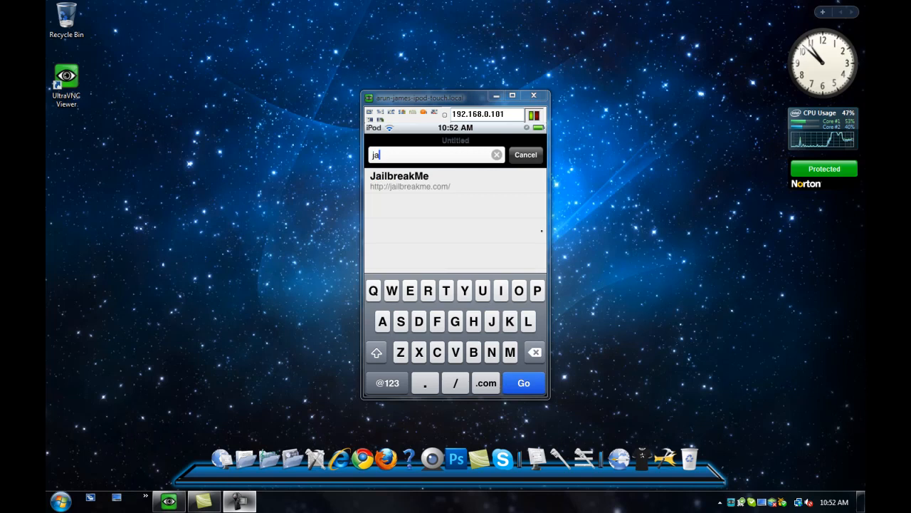
click(399, 181)
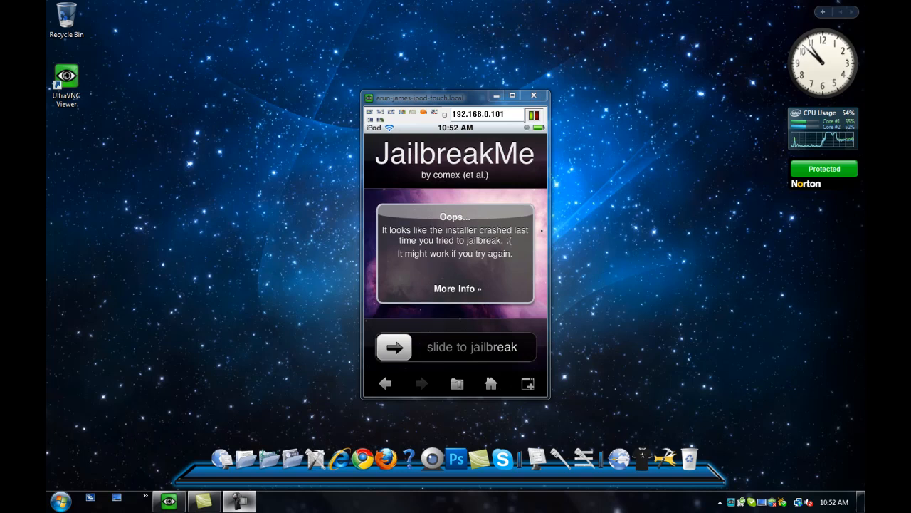
drag(393, 348, 489, 347)
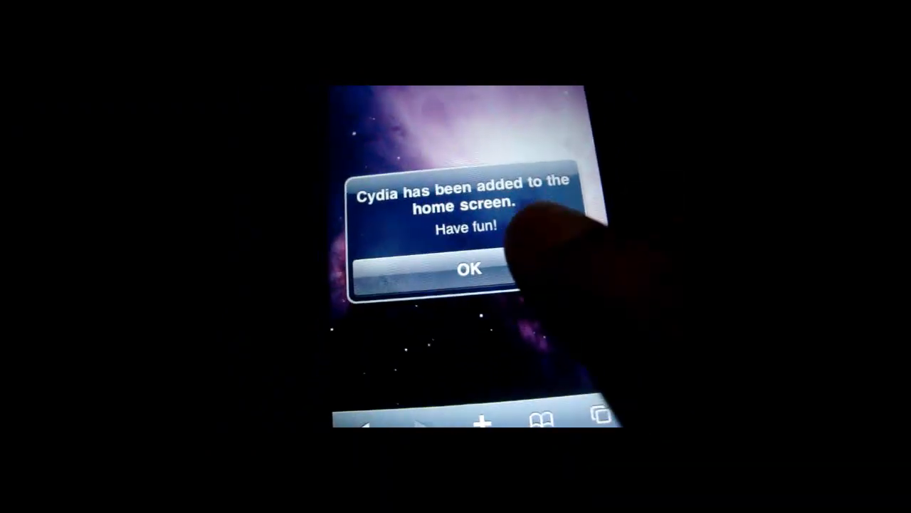
Acknowledge the 'Cydia has been added to the home screen' alert with OK.
click(468, 268)
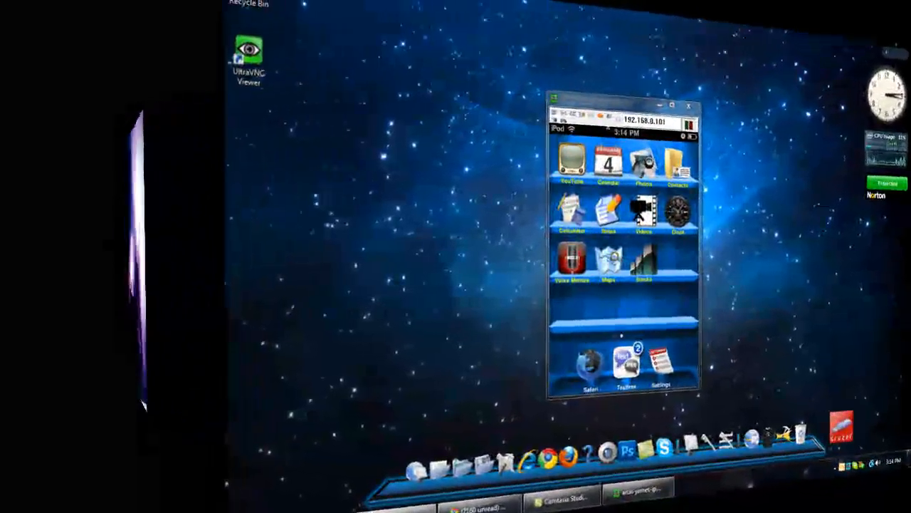